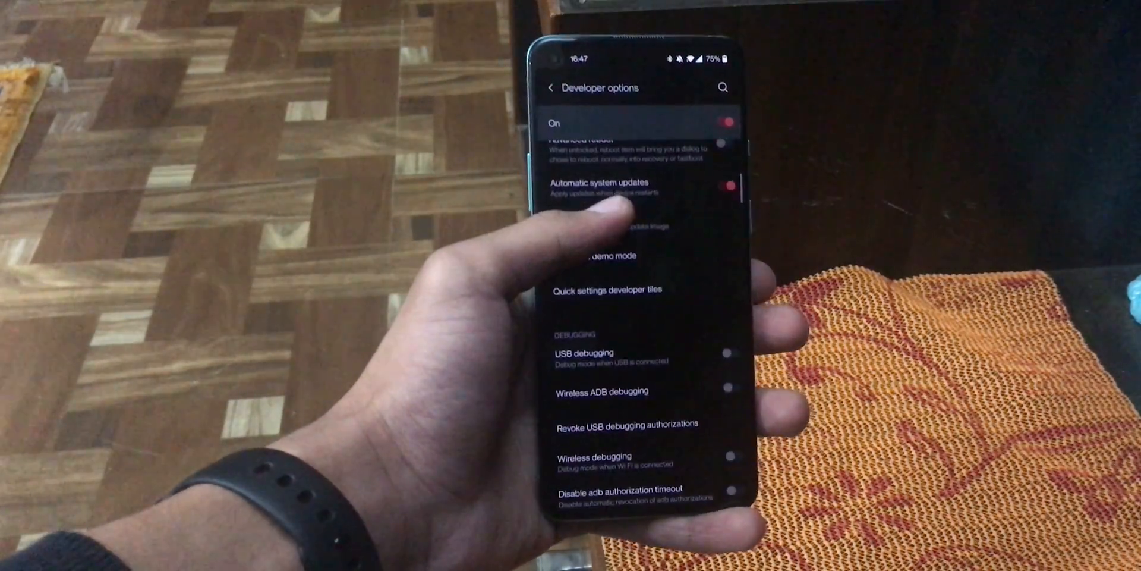
pyautogui.scroll(-3)
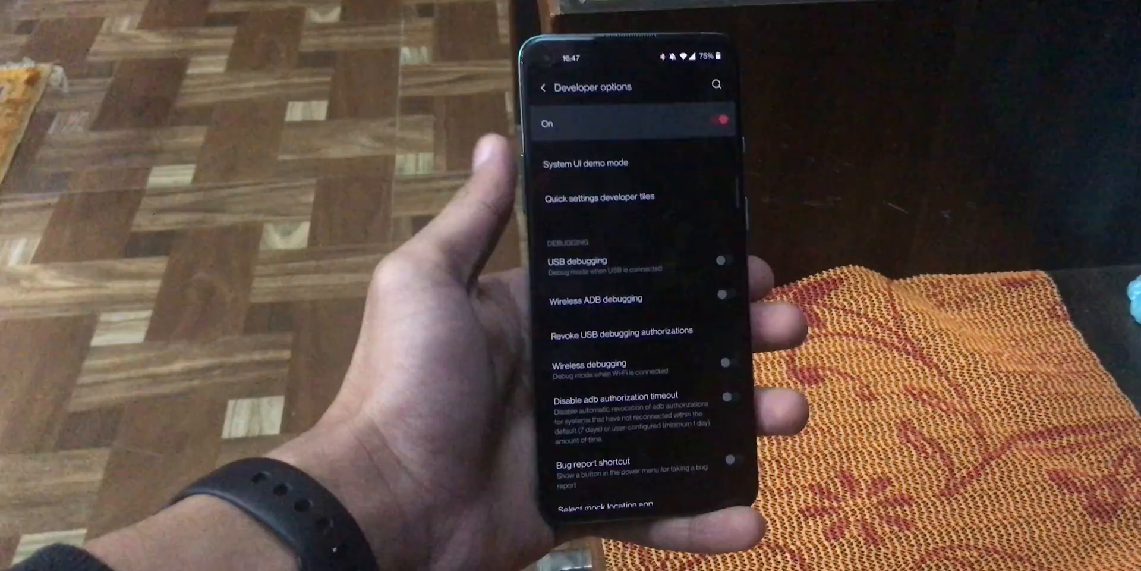